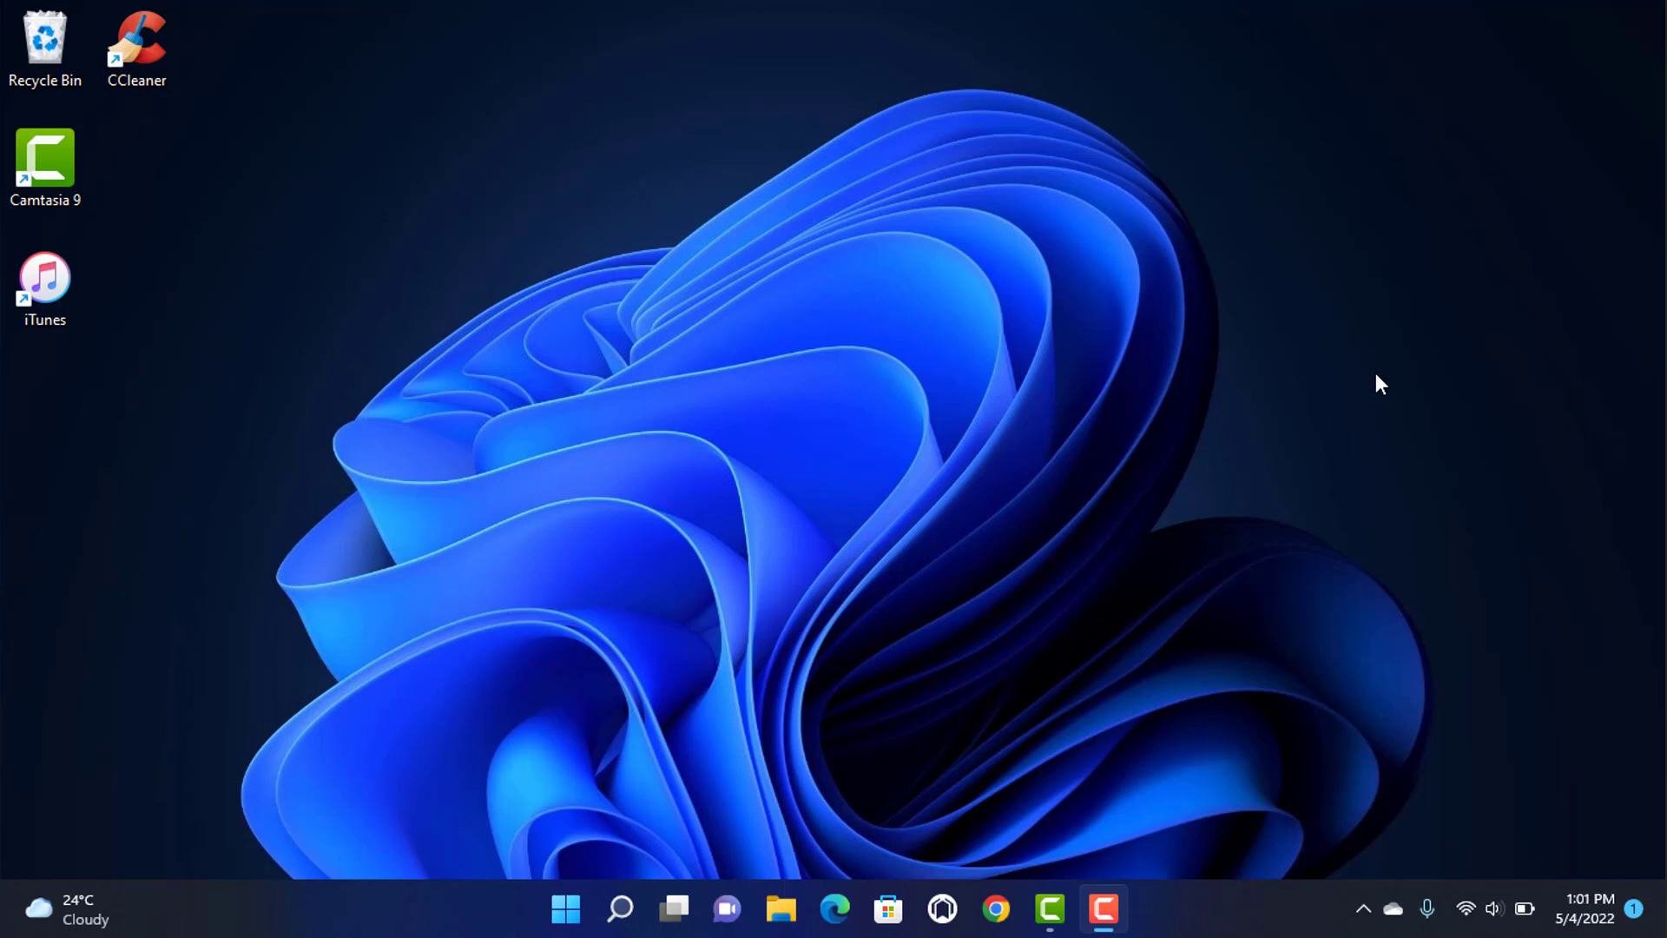
pyautogui.moveTo(995, 909)
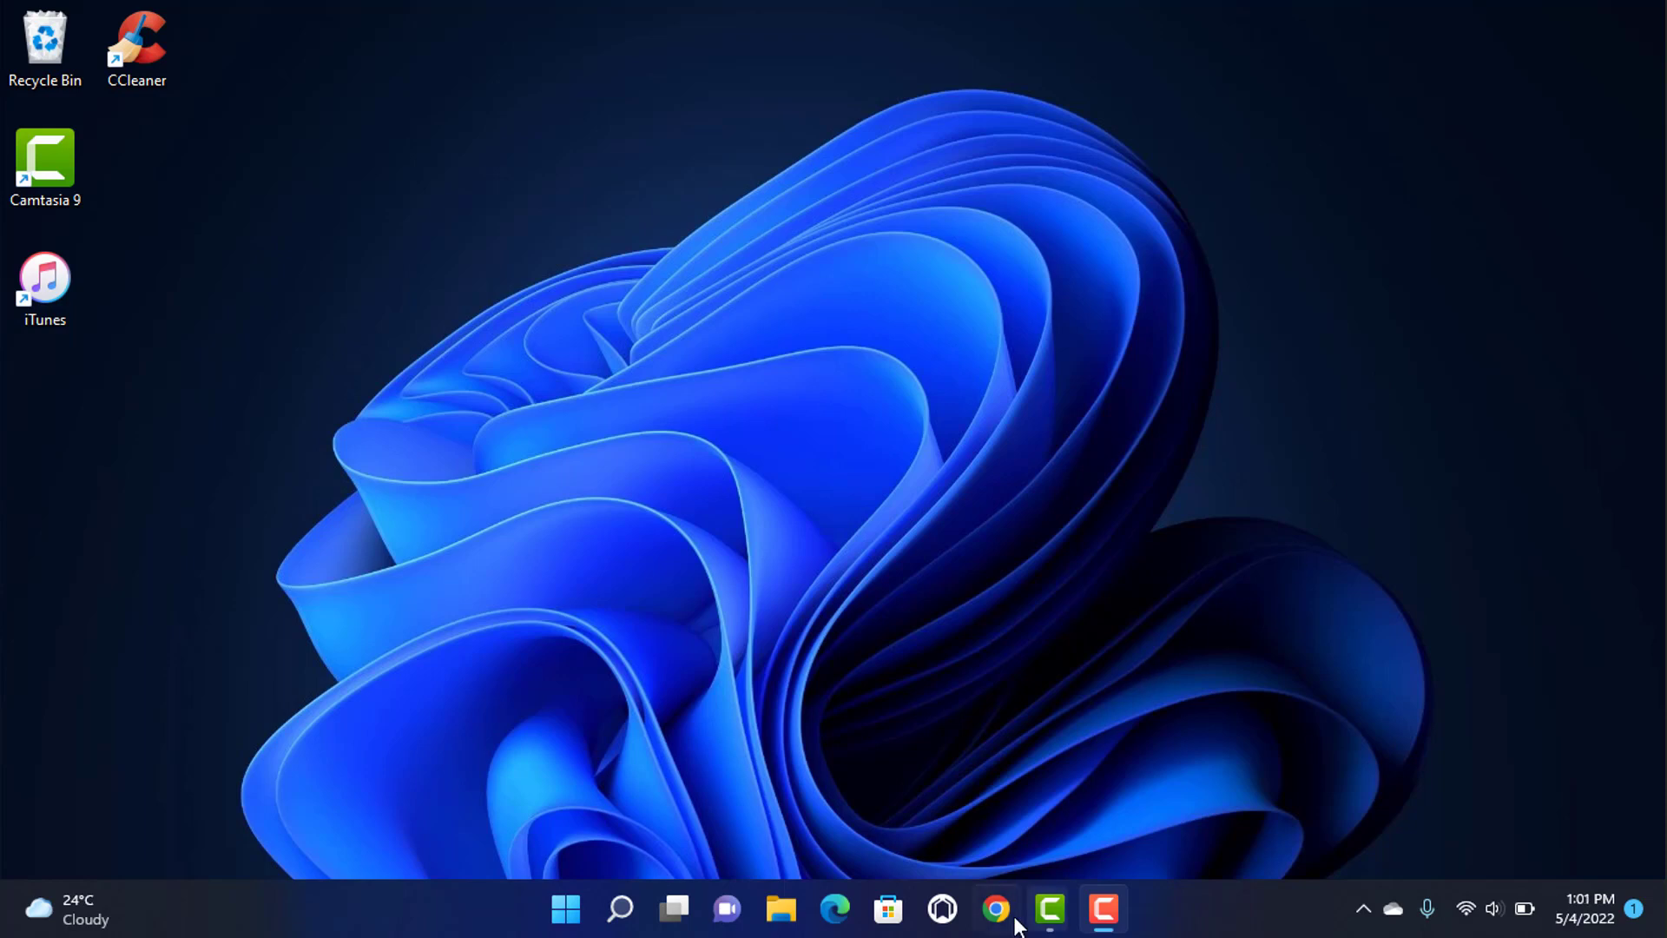
# Launch Chrome from the taskbar, landing on the Meta Quest store page
pyautogui.click(994, 909)
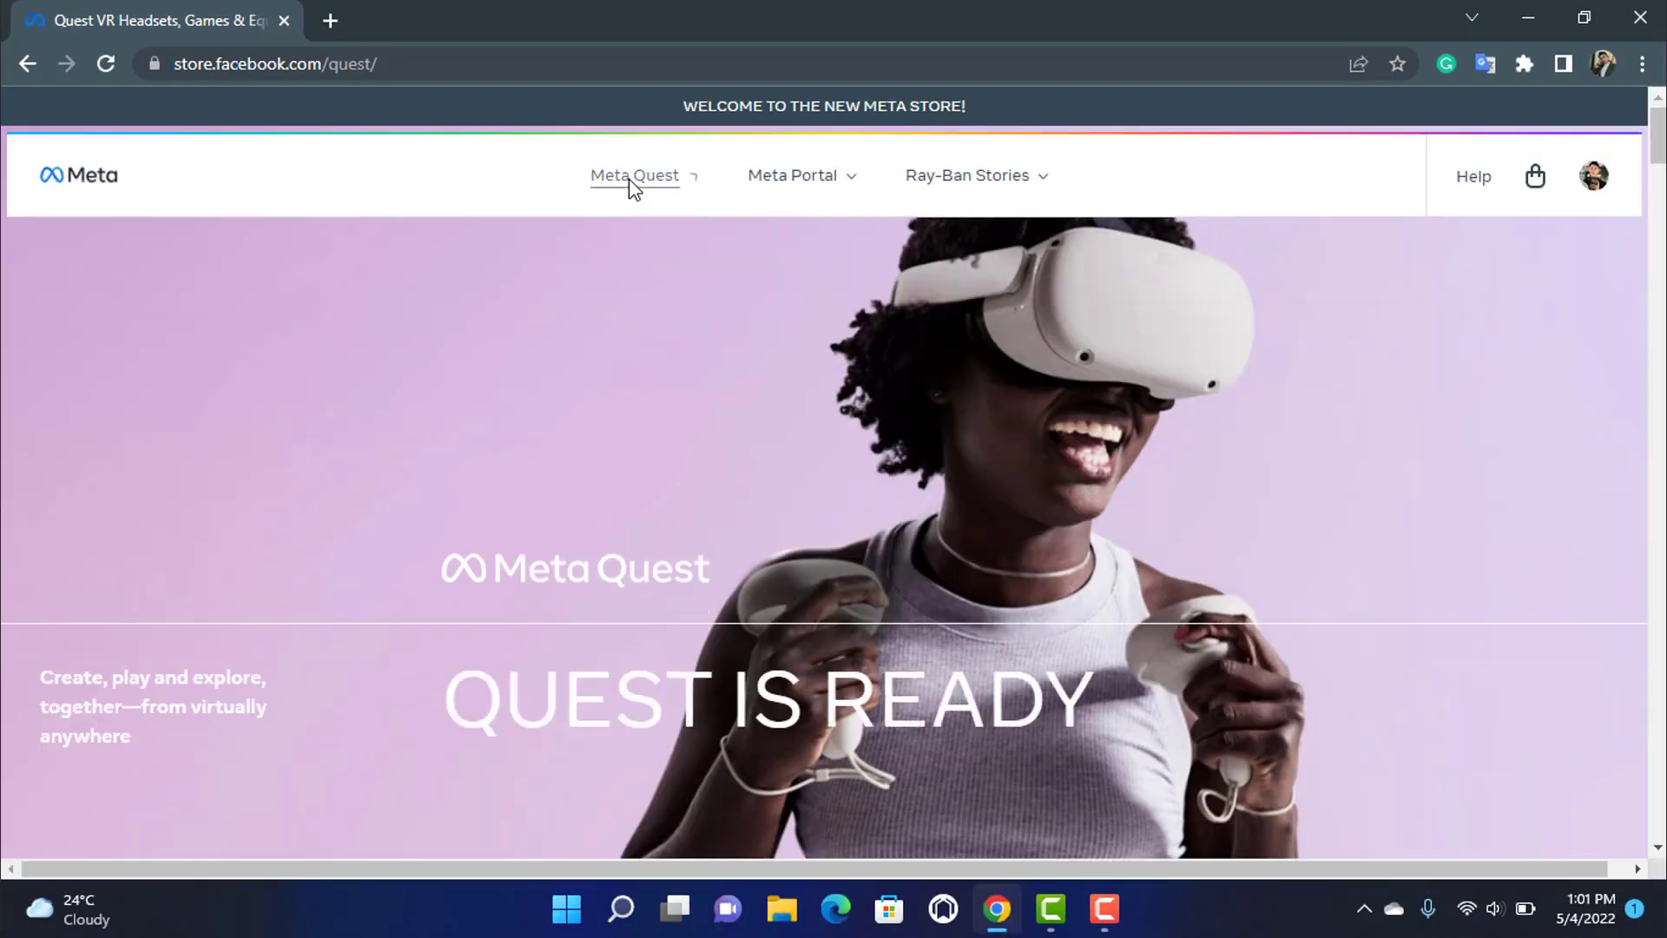
# Go to the store account's Orders page and scroll down to the Oculus settings links
pyautogui.click(634, 175)
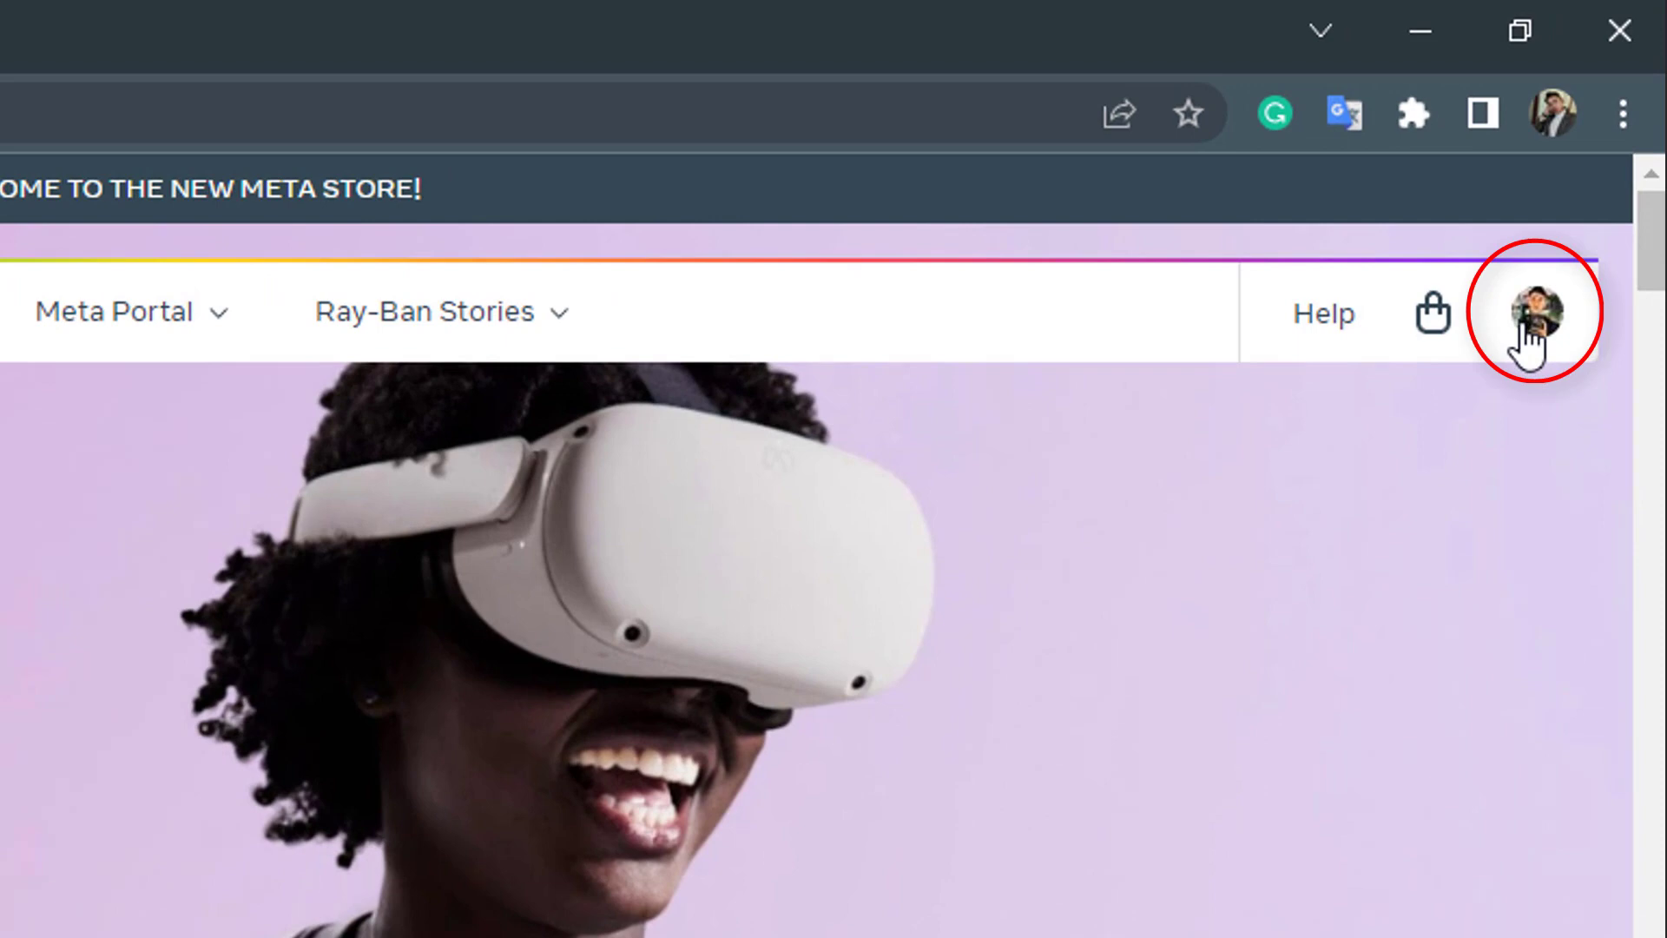
pyautogui.click(1538, 312)
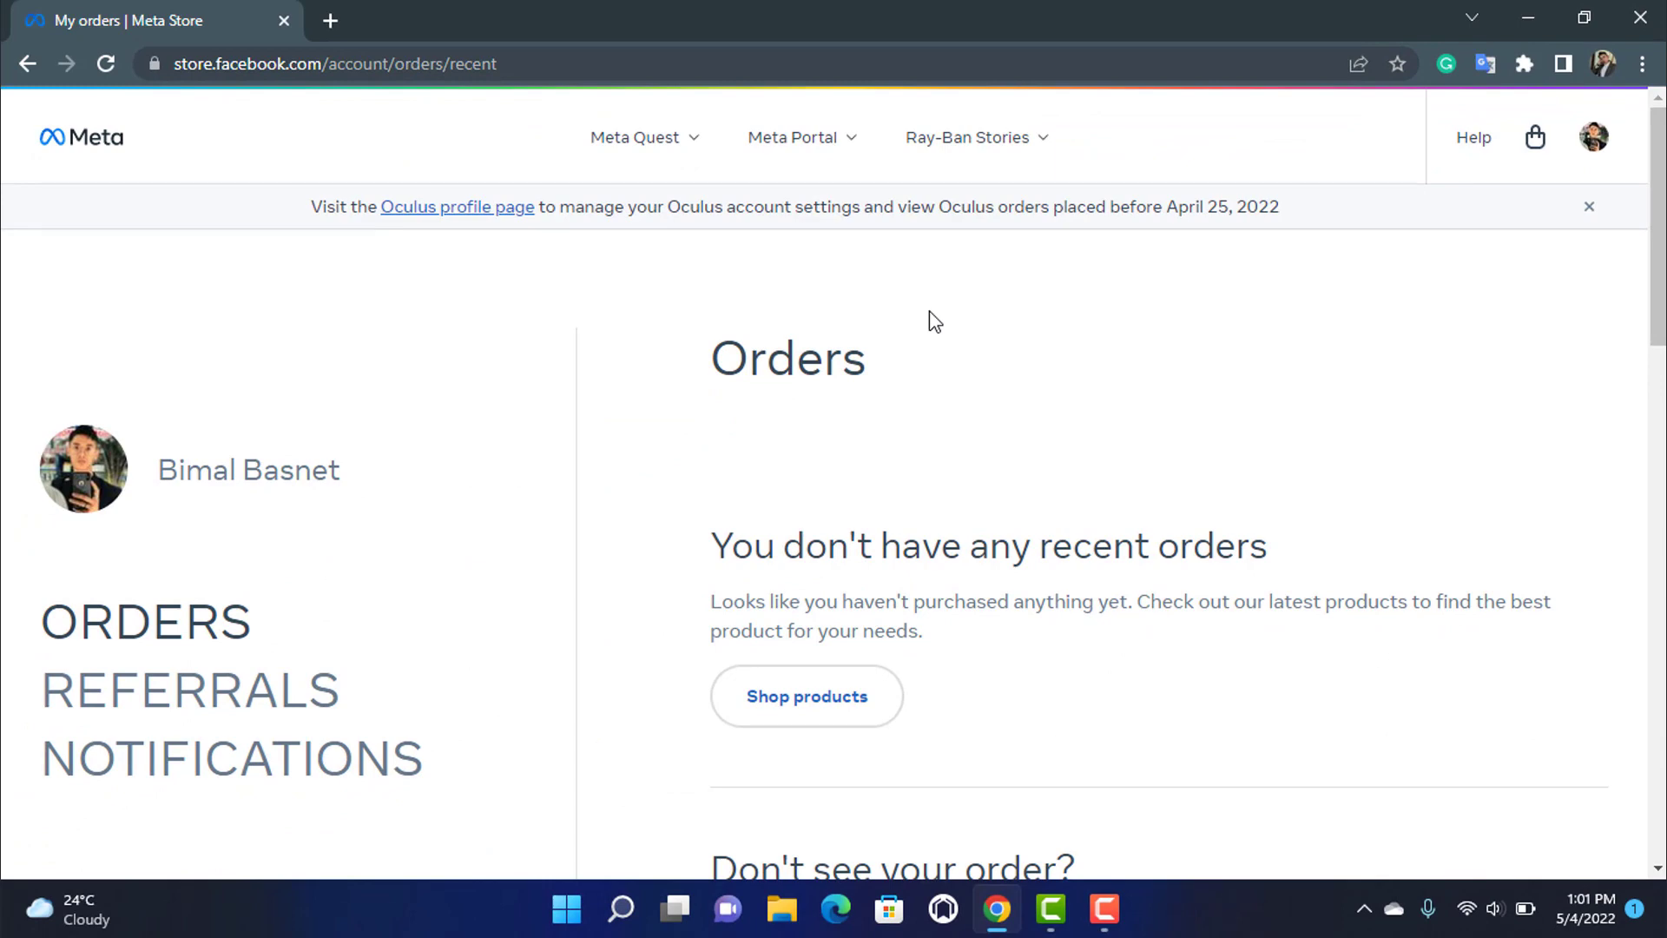
pyautogui.scroll(-3)
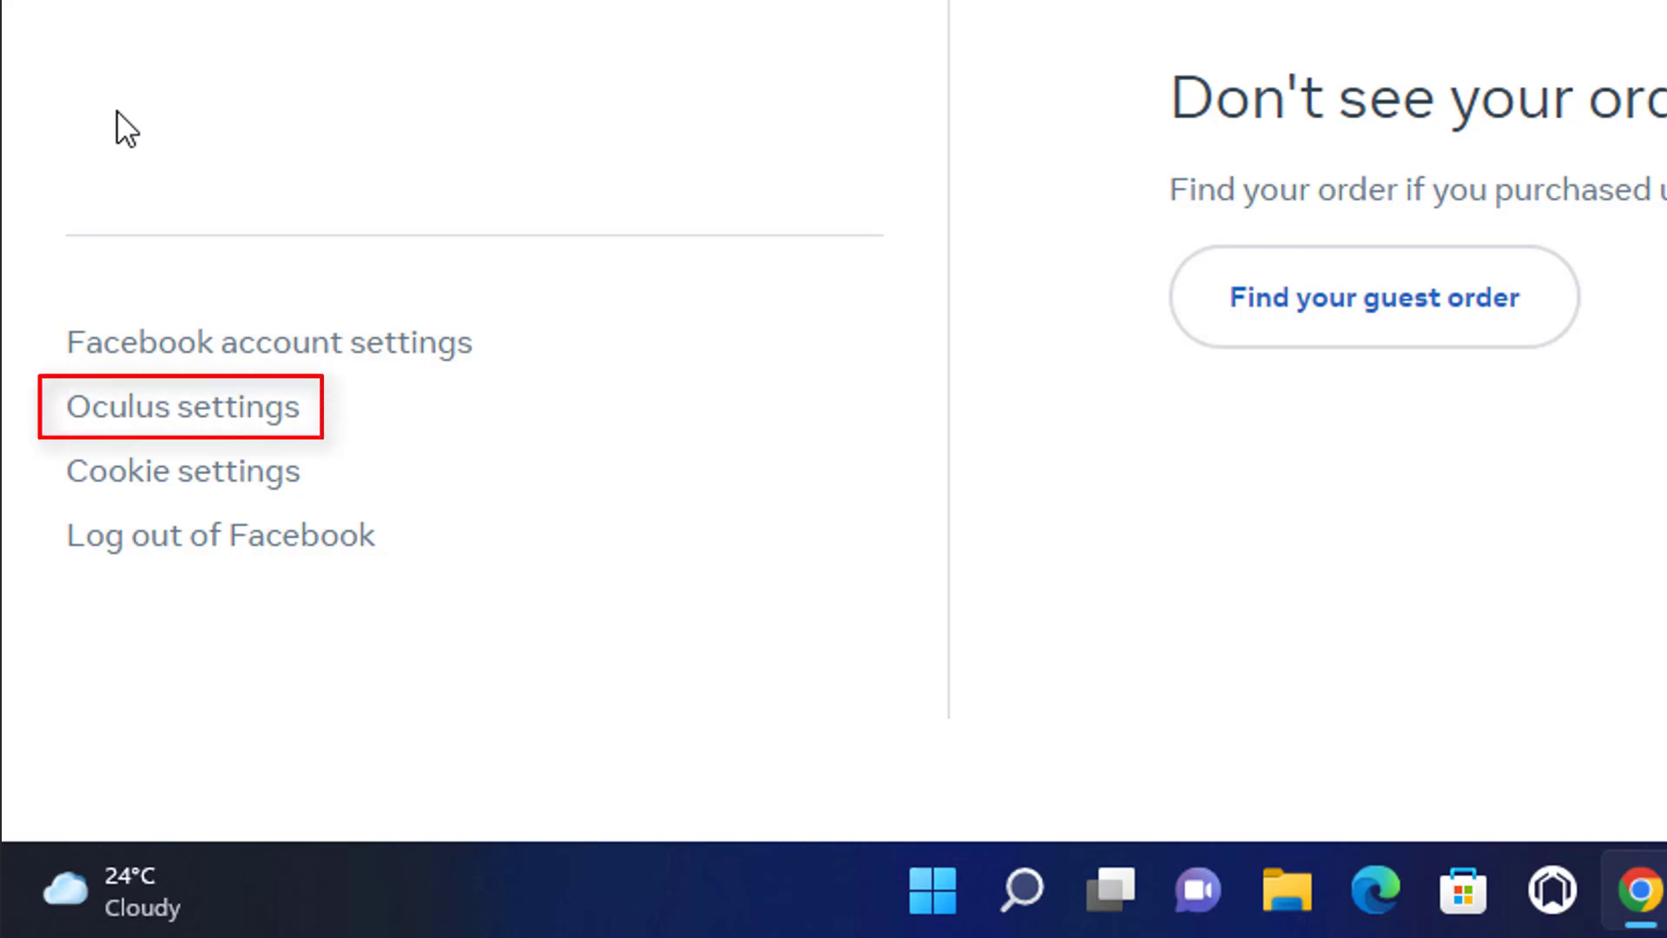
pyautogui.moveTo(183, 407)
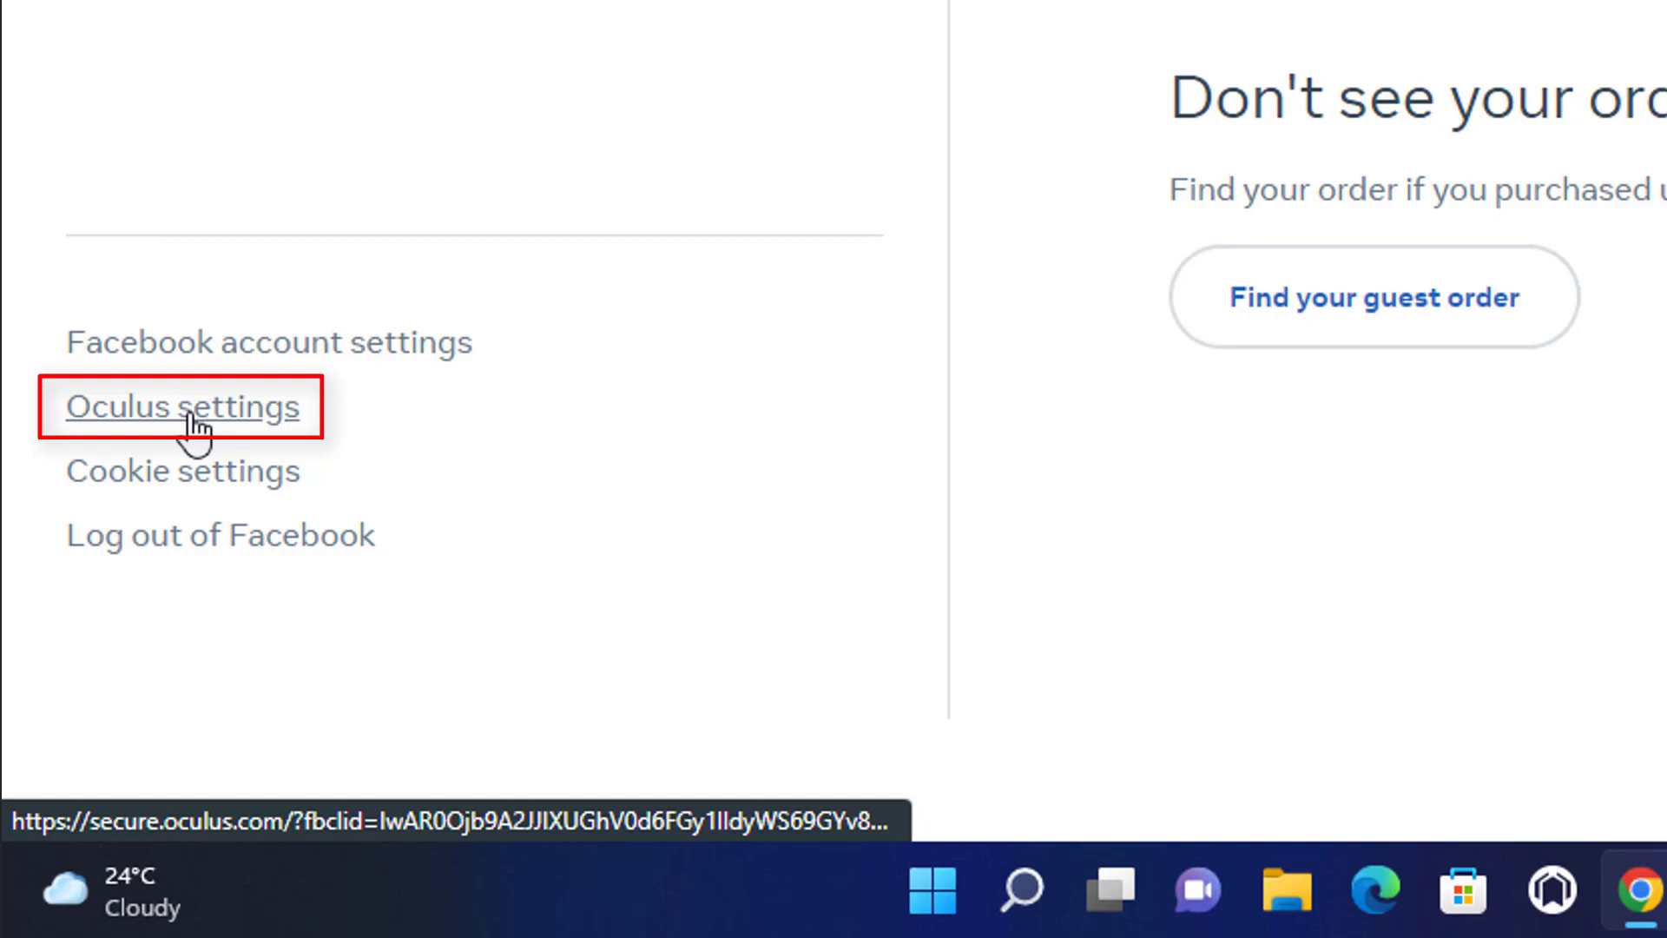
# Reach the Oculus Profile via Oculus settings, continuing with the Facebook account, then open Facebook
pyautogui.click(181, 406)
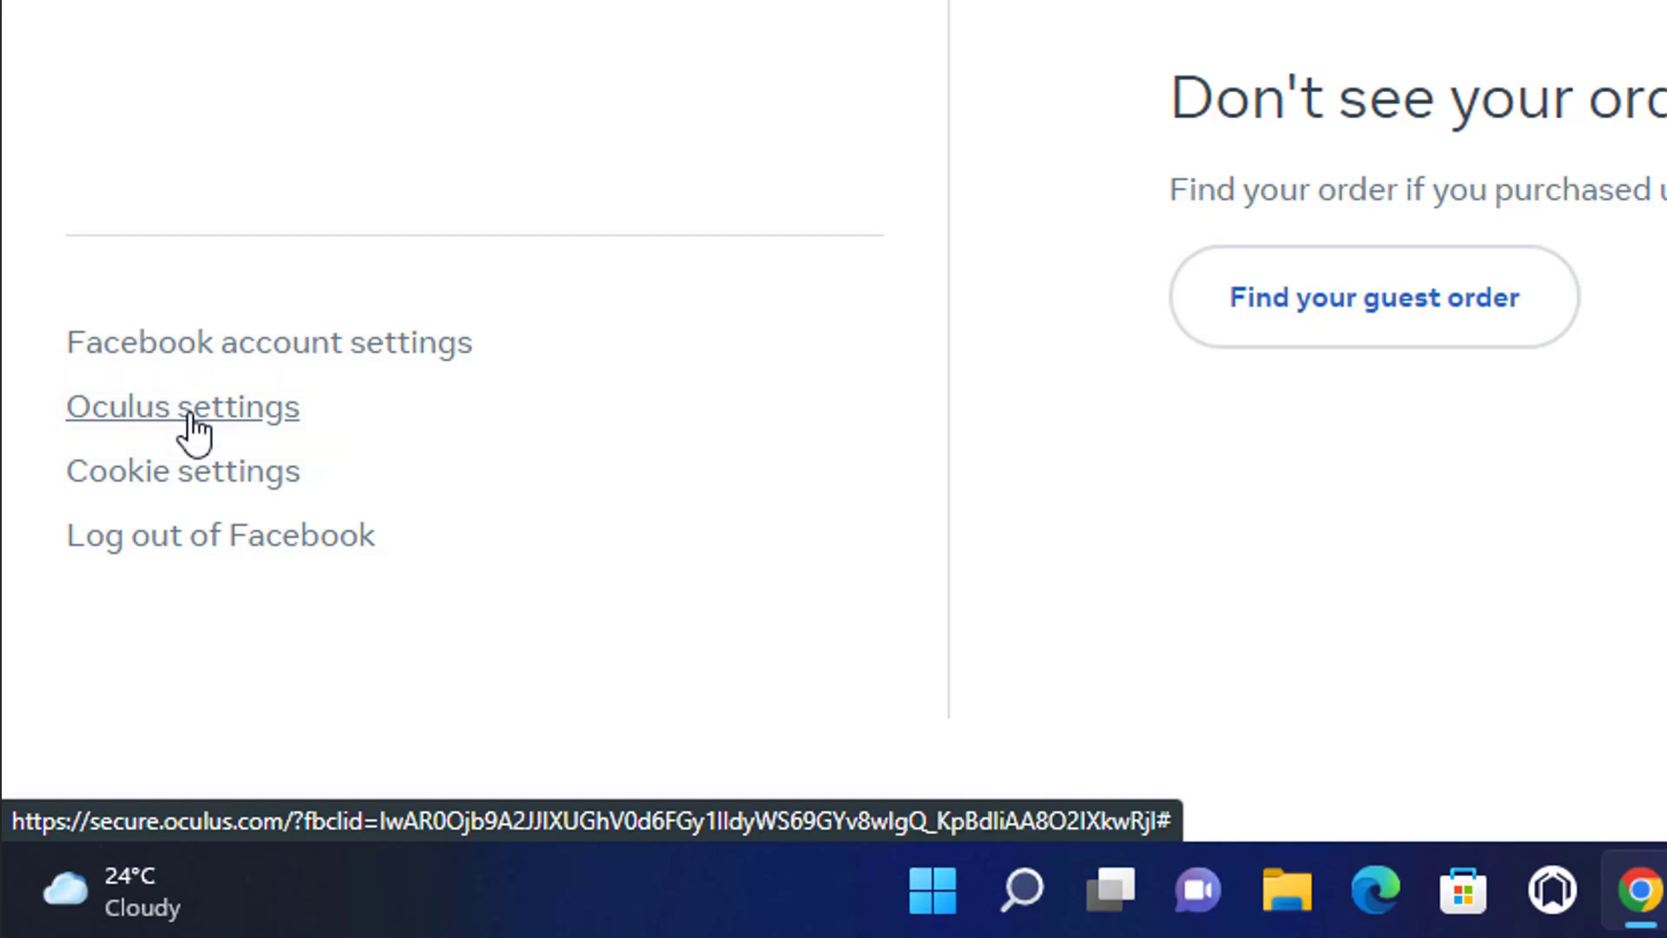
pyautogui.click(181, 407)
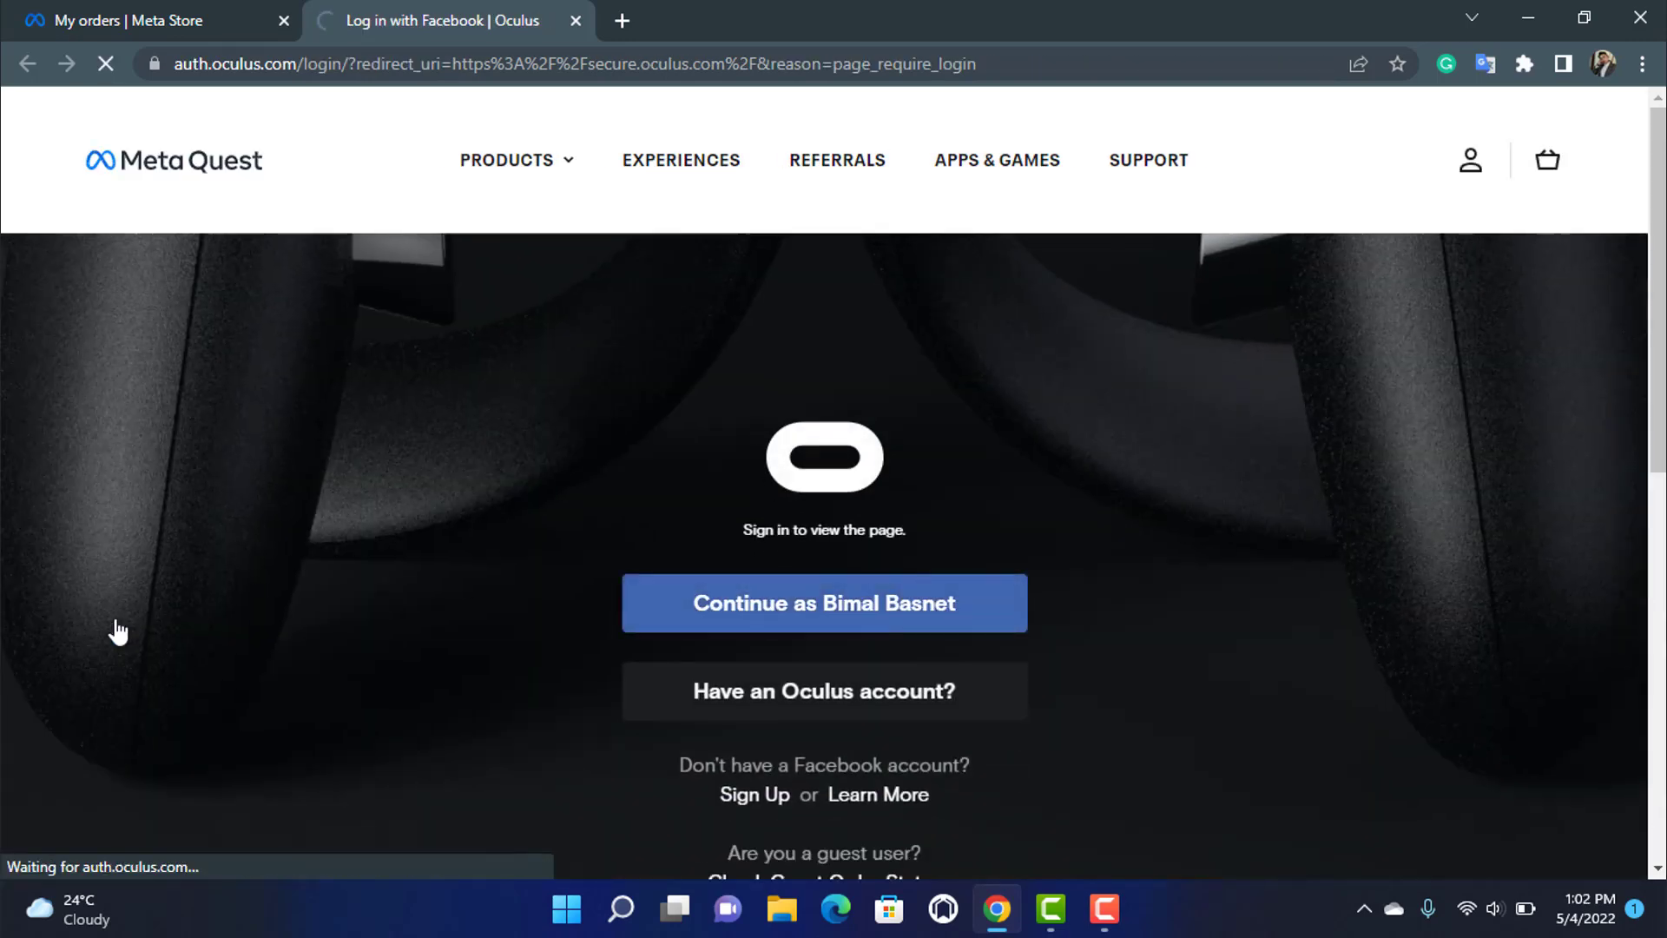
pyautogui.click(823, 603)
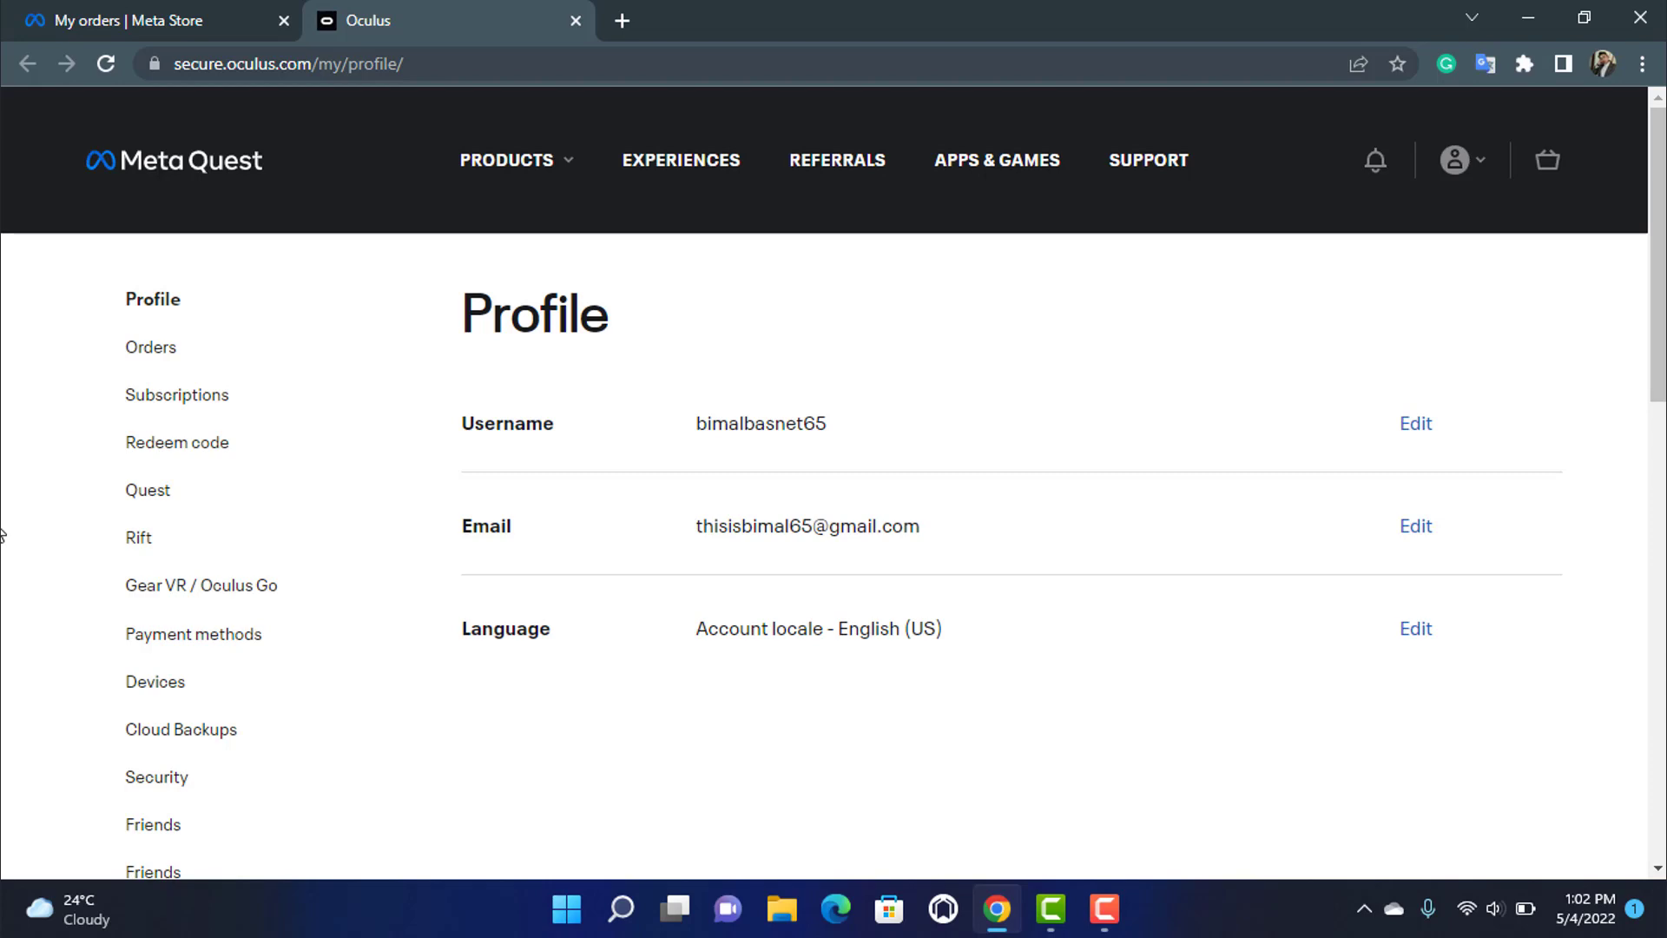
pyautogui.click(621, 20)
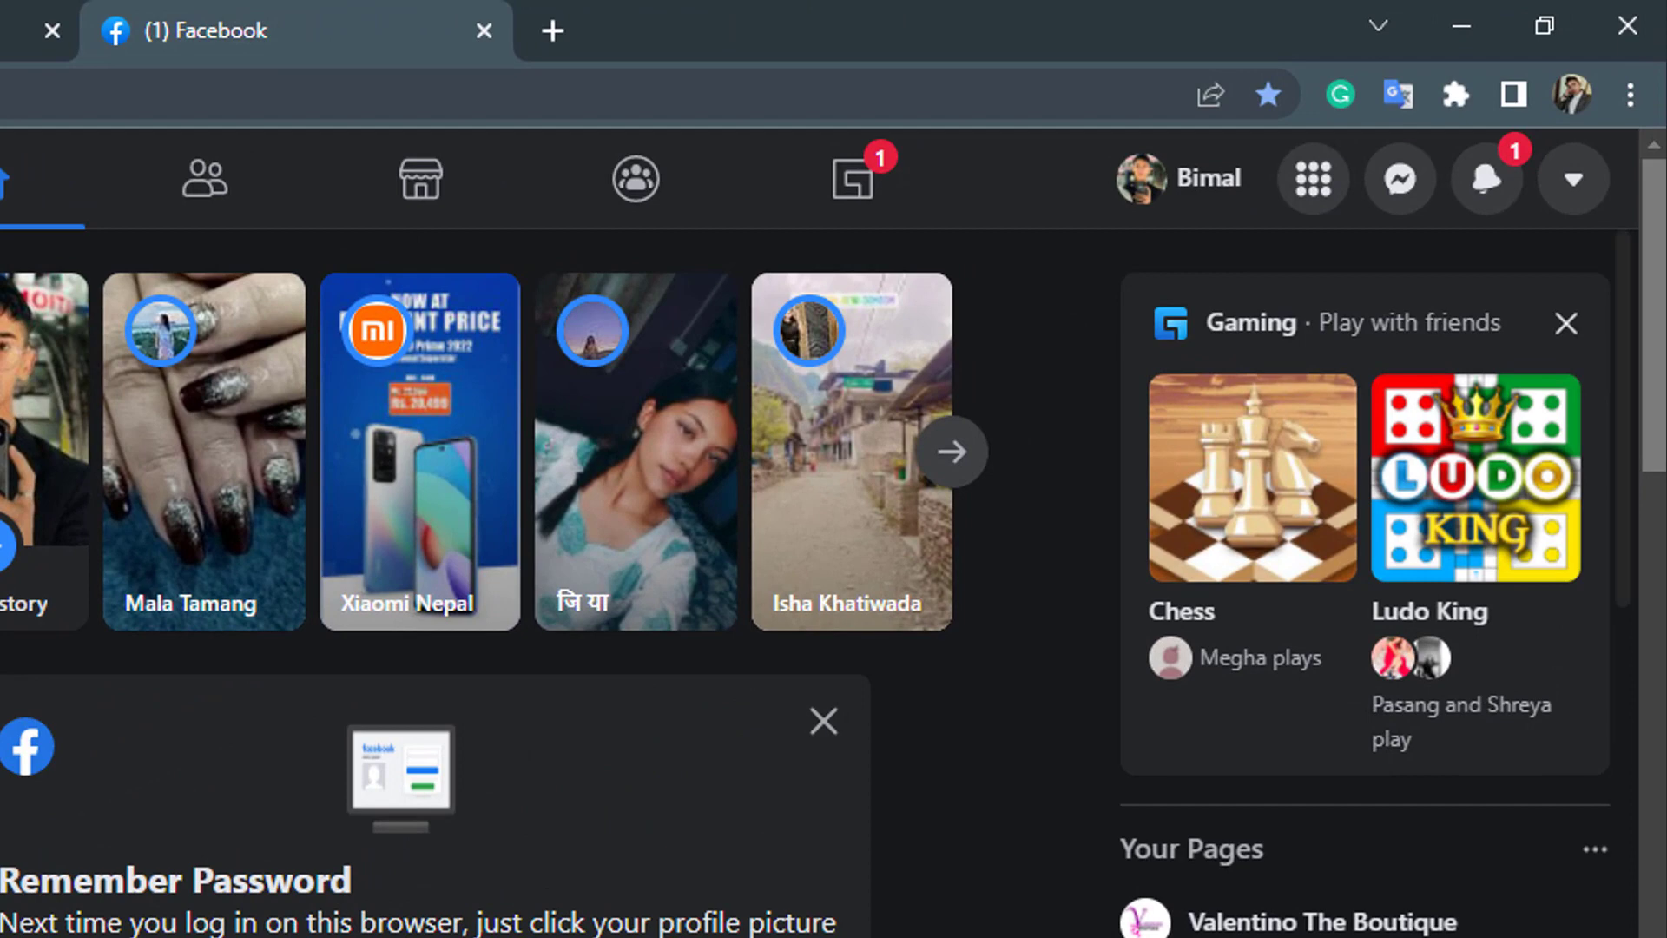
# Go to Settings through the Facebook account menu's Settings & privacy submenu
pyautogui.click(1572, 177)
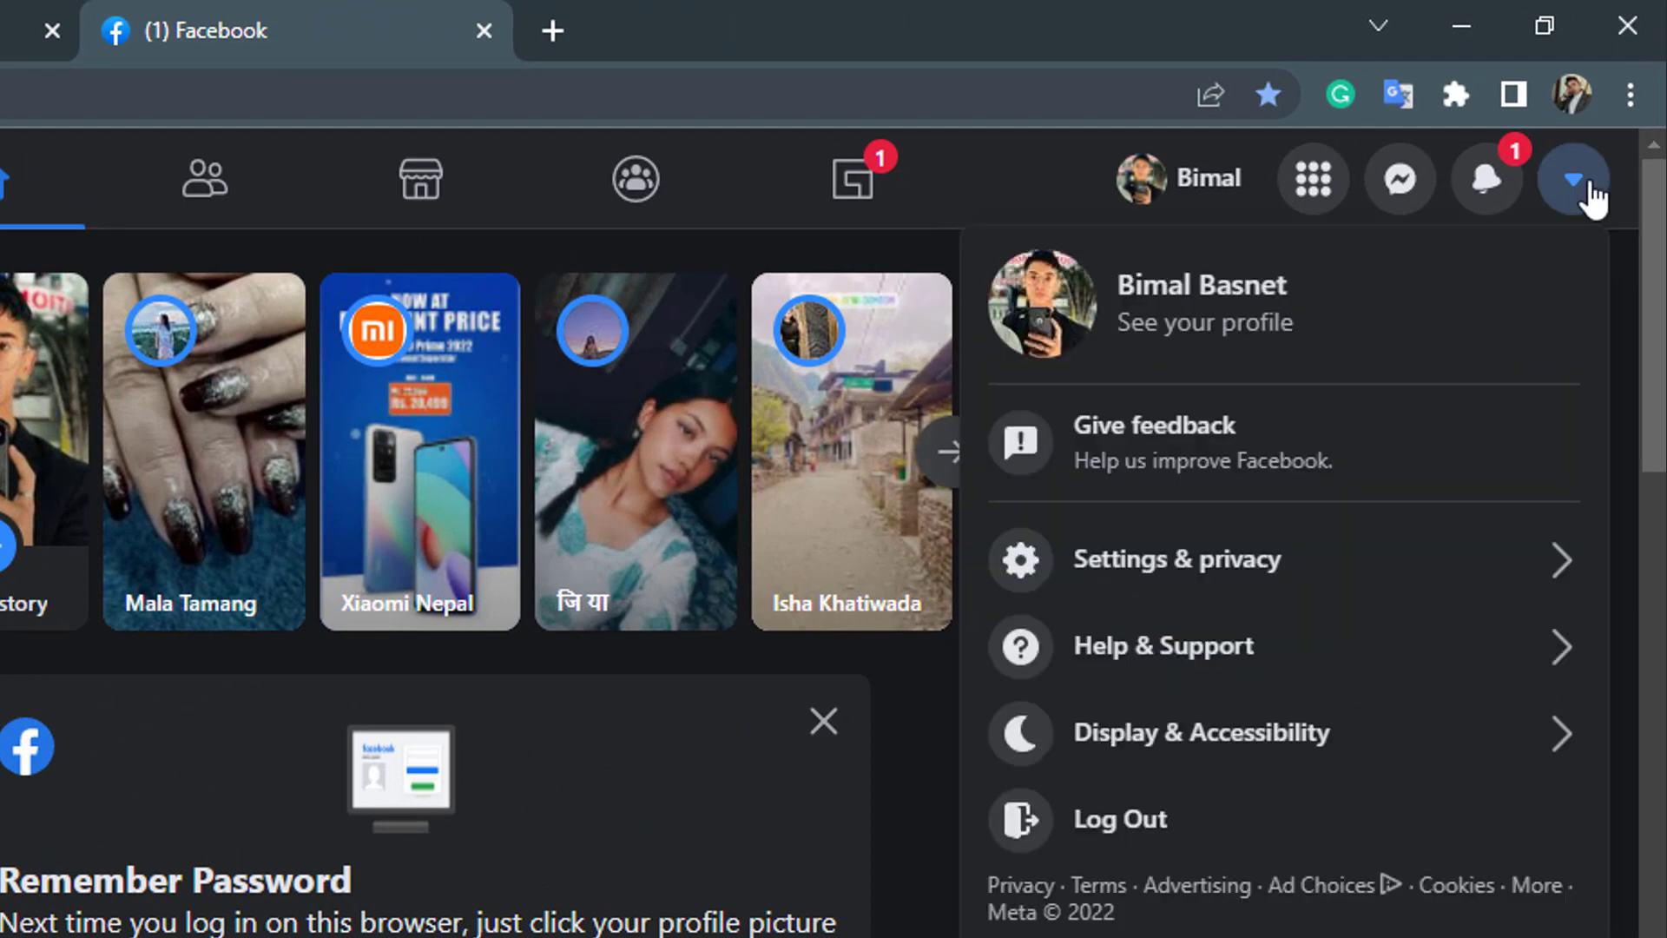
pyautogui.click(1176, 559)
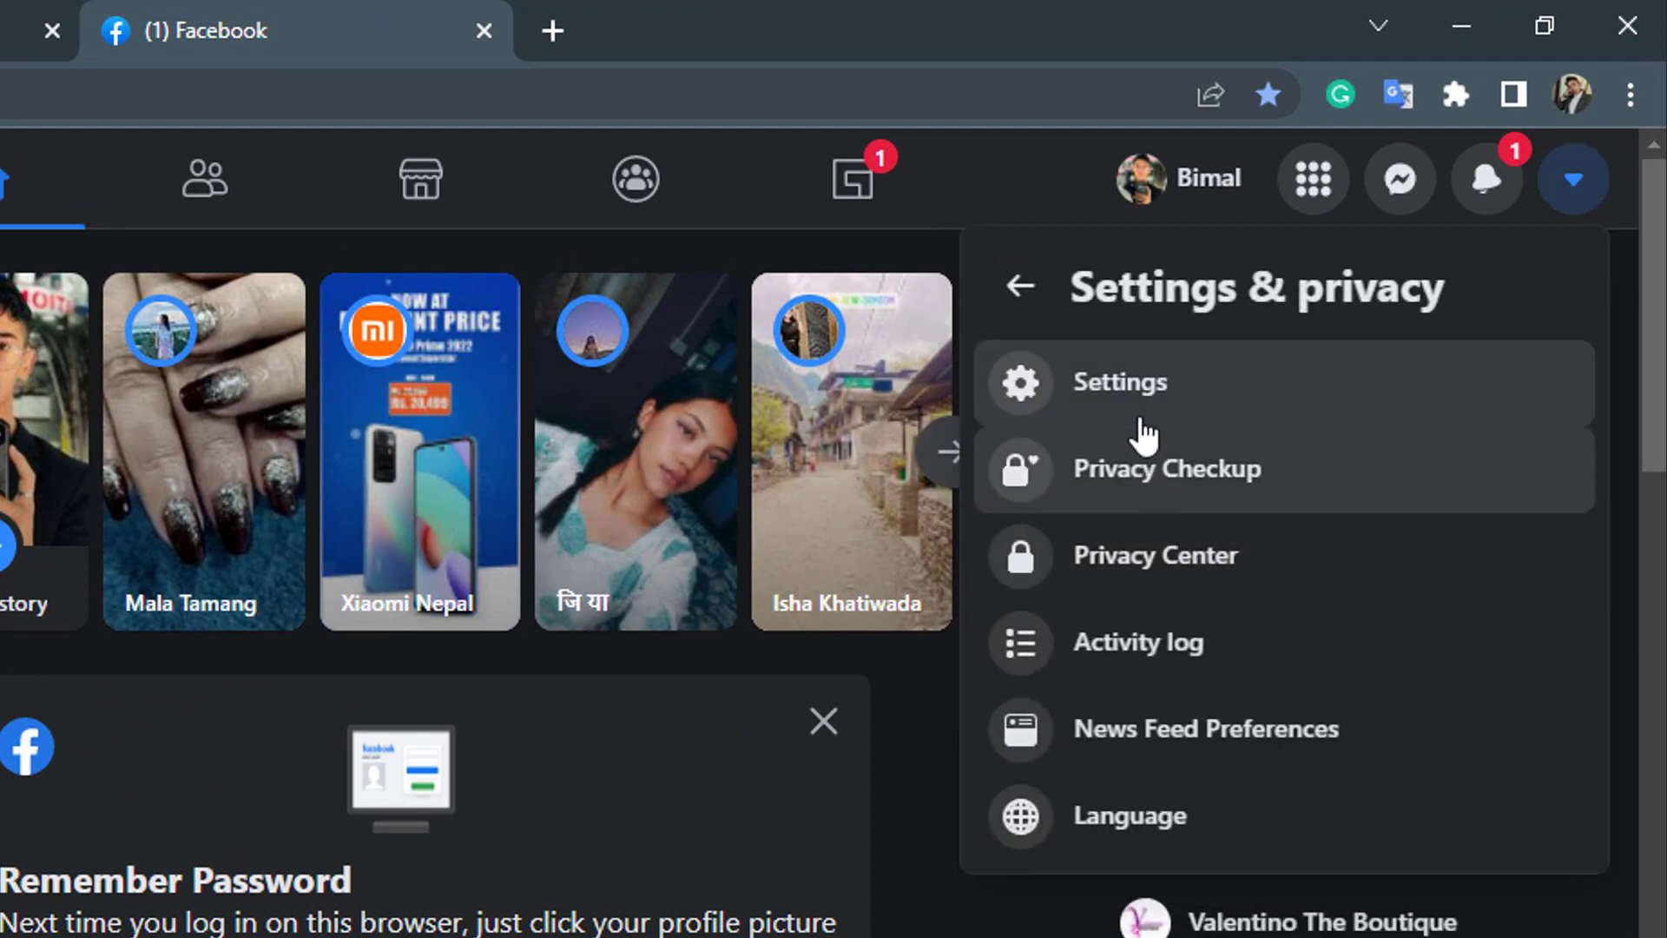
pyautogui.click(1118, 382)
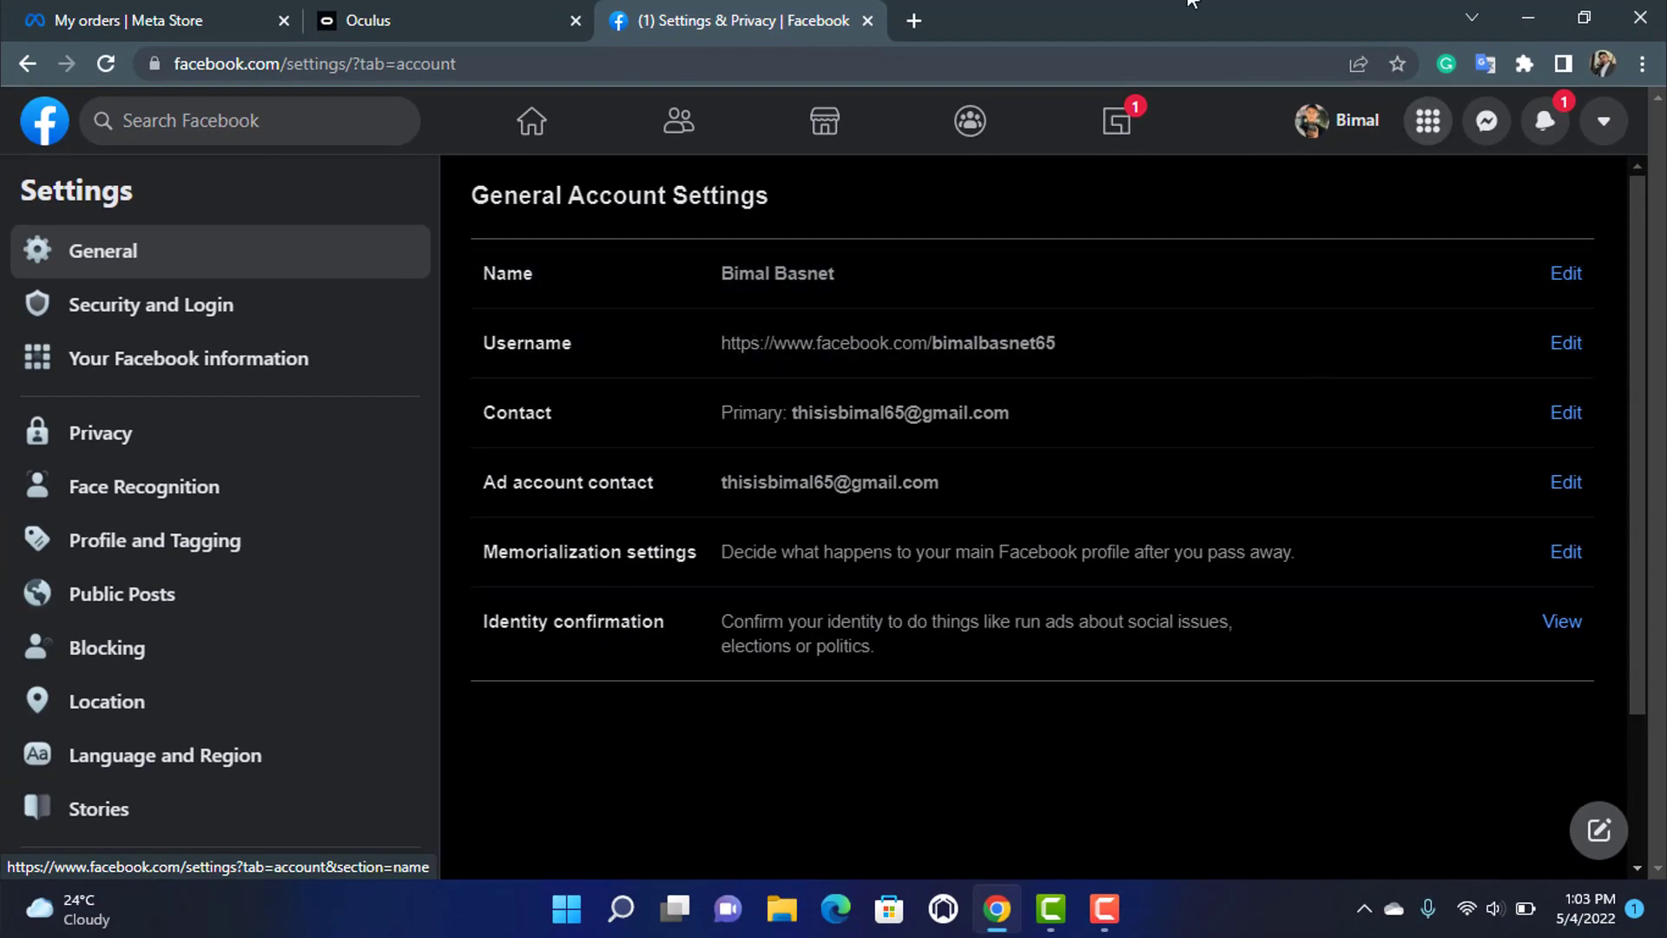
pyautogui.moveTo(148, 304)
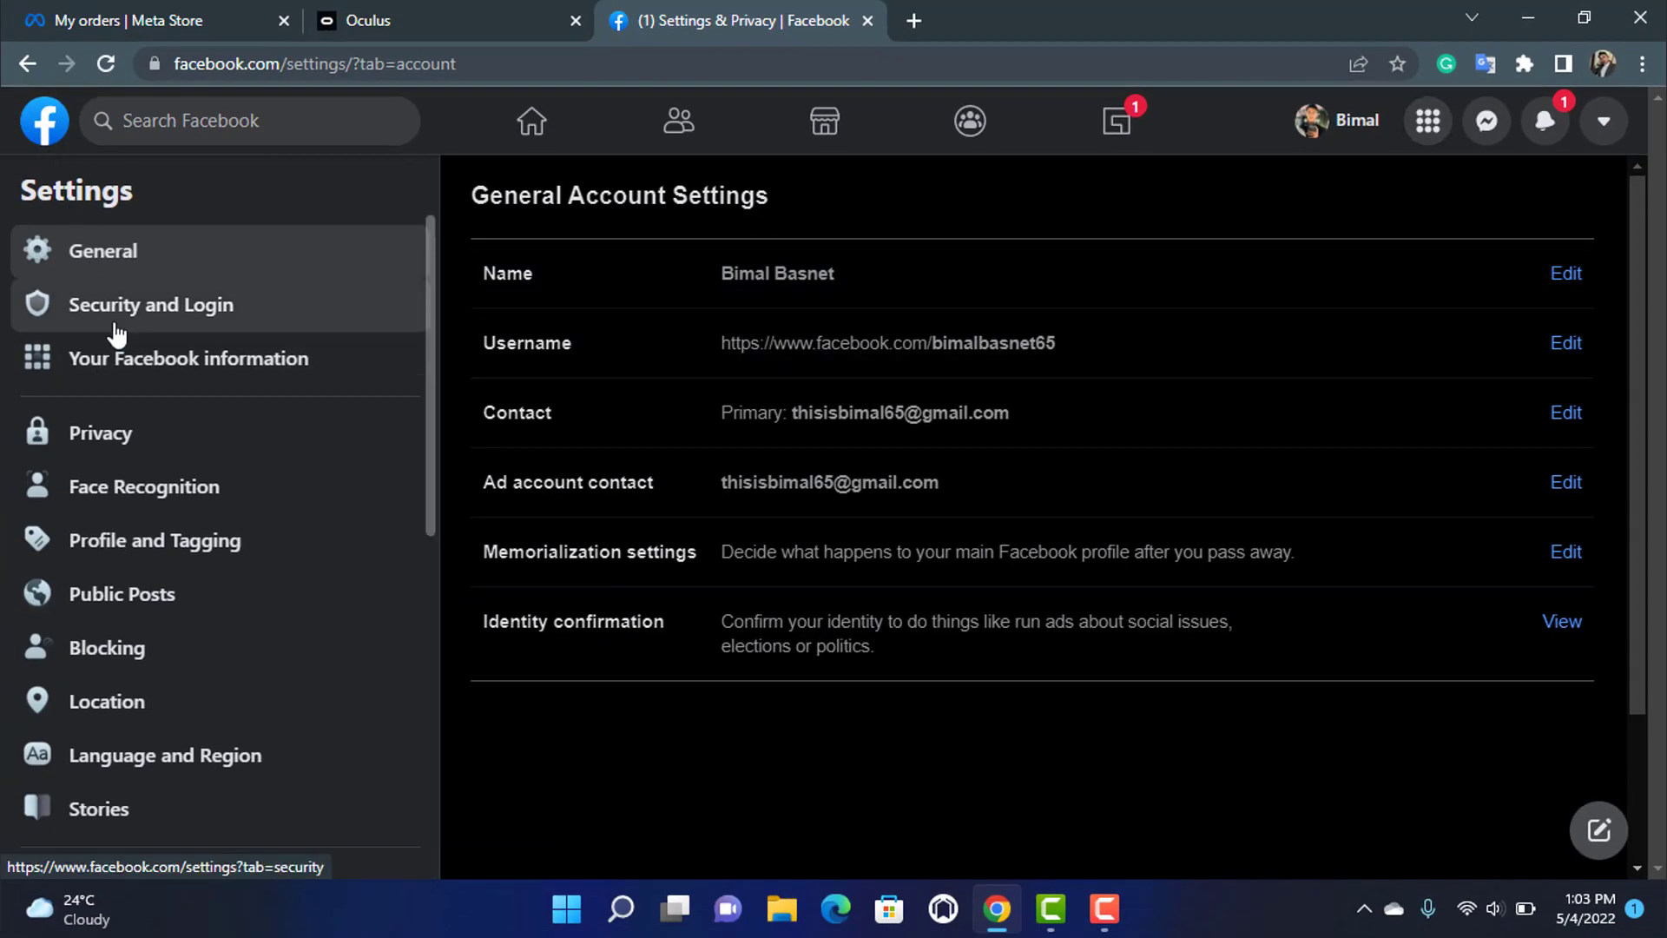
# Select 'Security and Login' in the sidebar and scroll to the logged-in devices and Change password
pyautogui.click(150, 303)
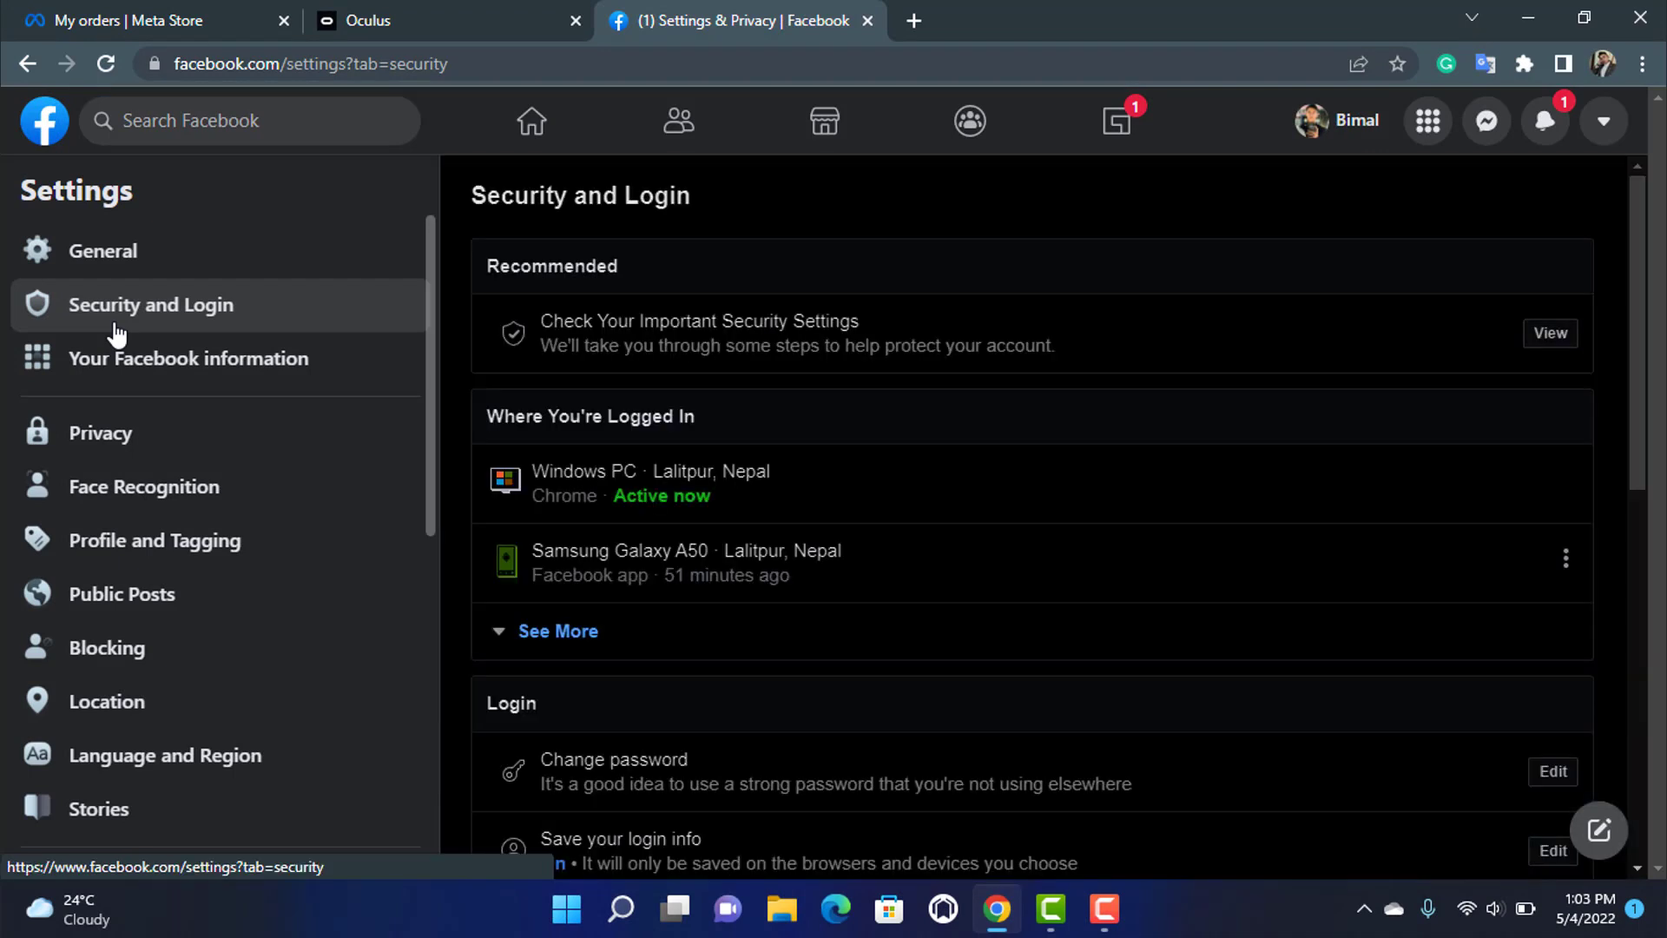
pyautogui.scroll(-3)
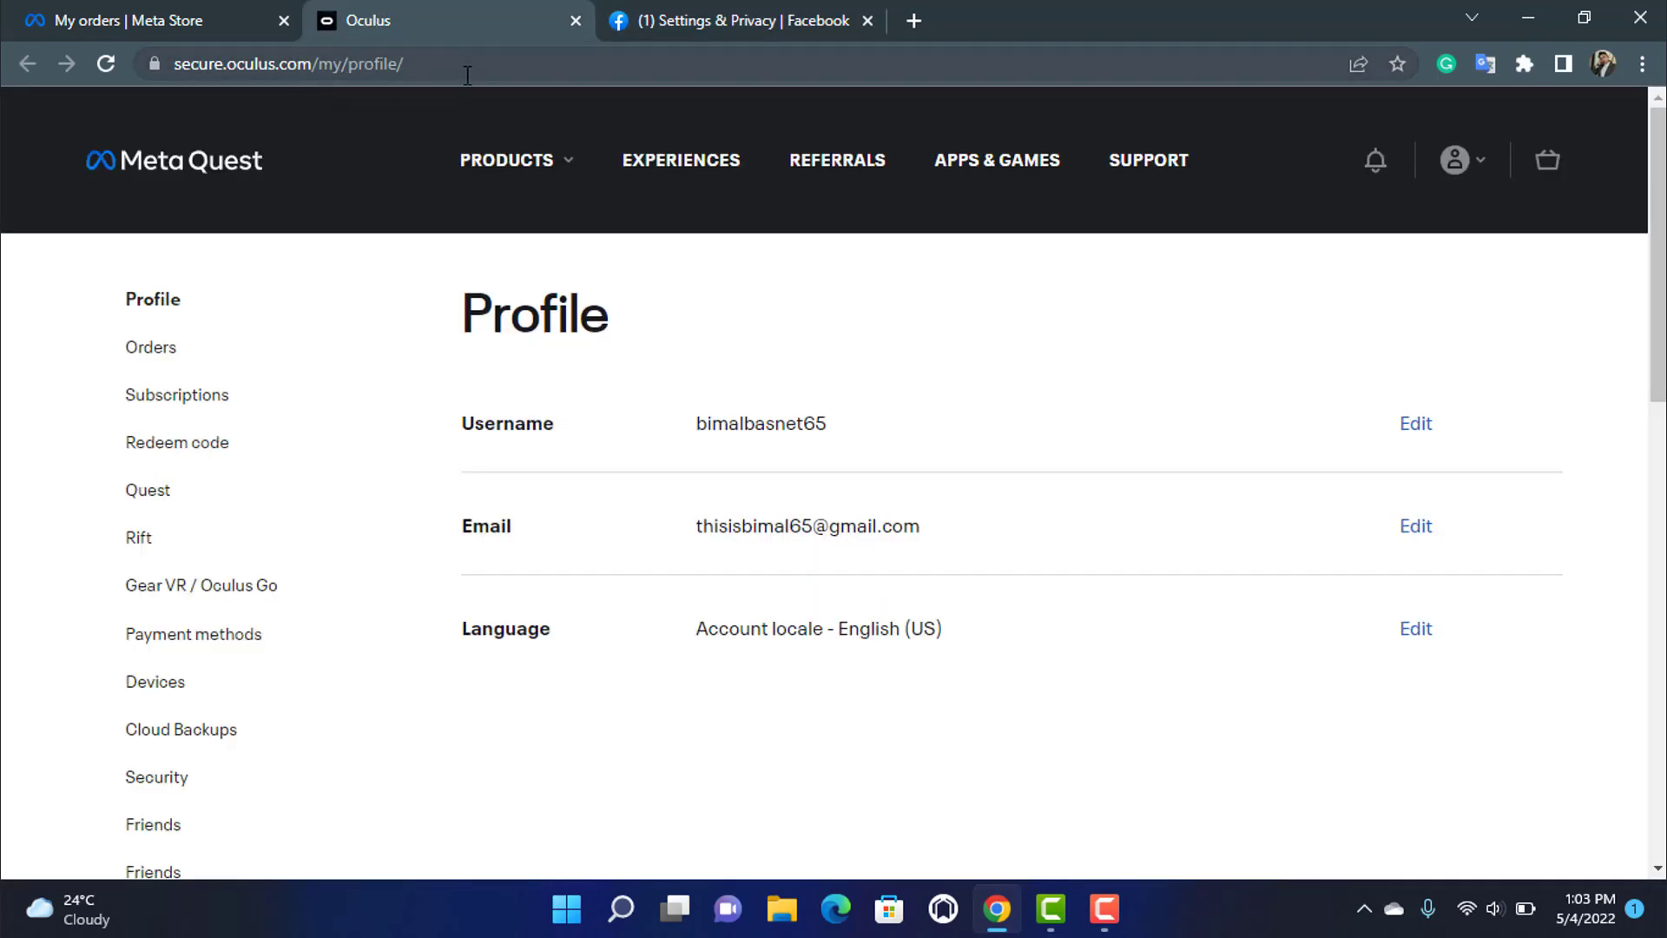
pyautogui.moveTo(468, 89)
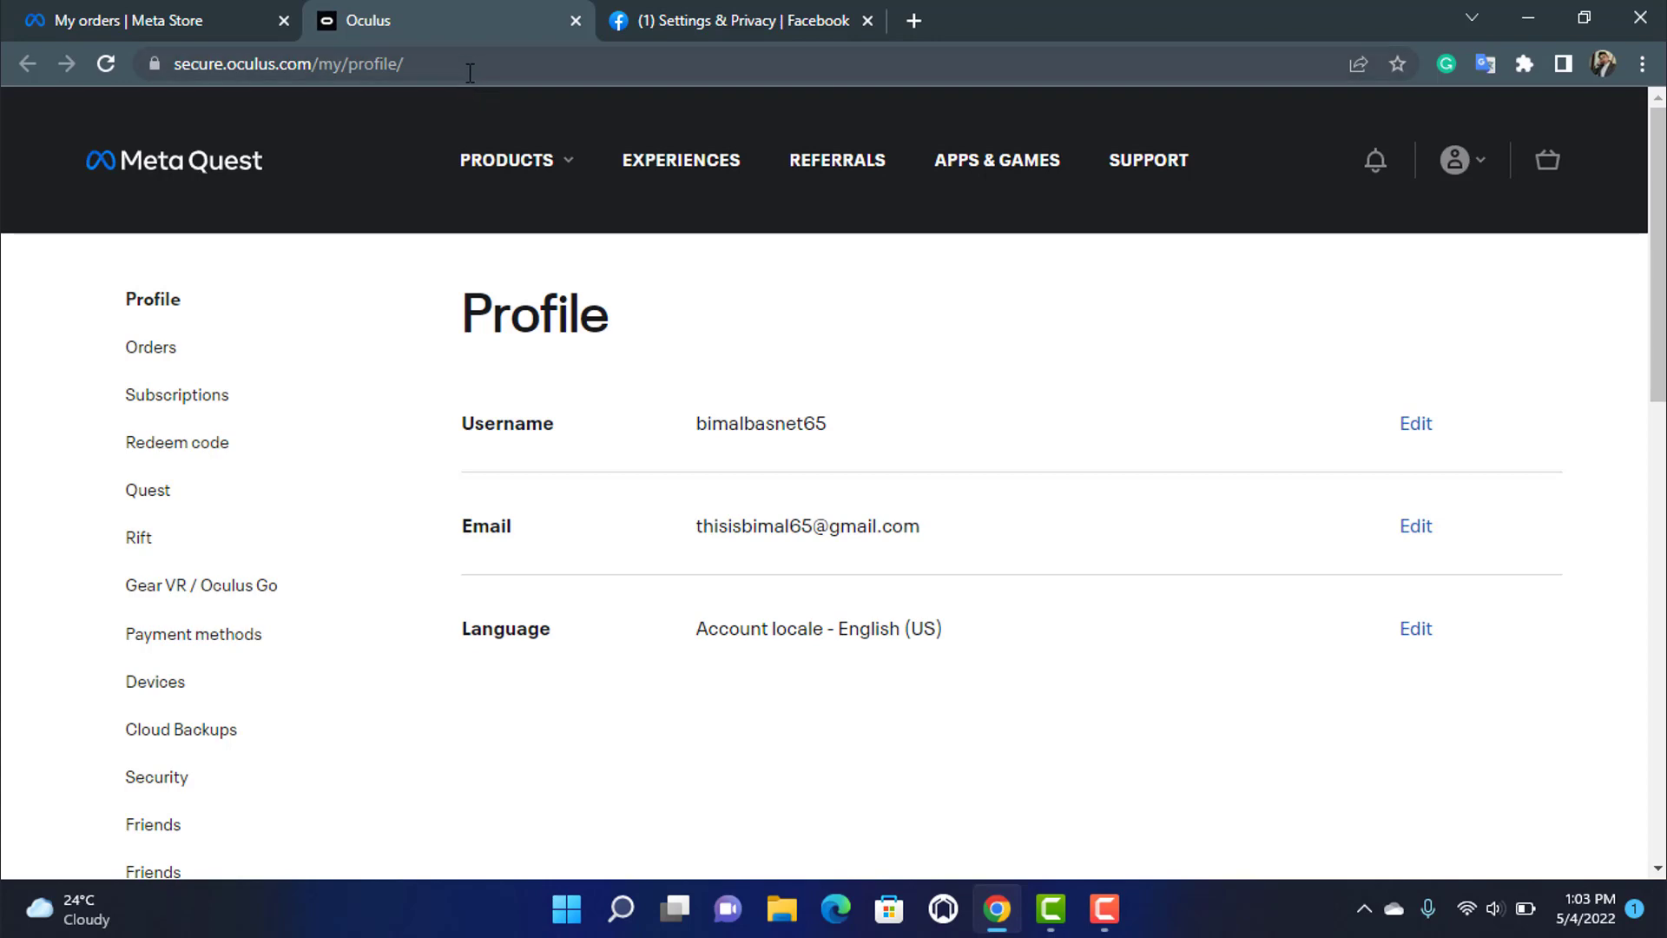
pyautogui.moveTo(486, 56)
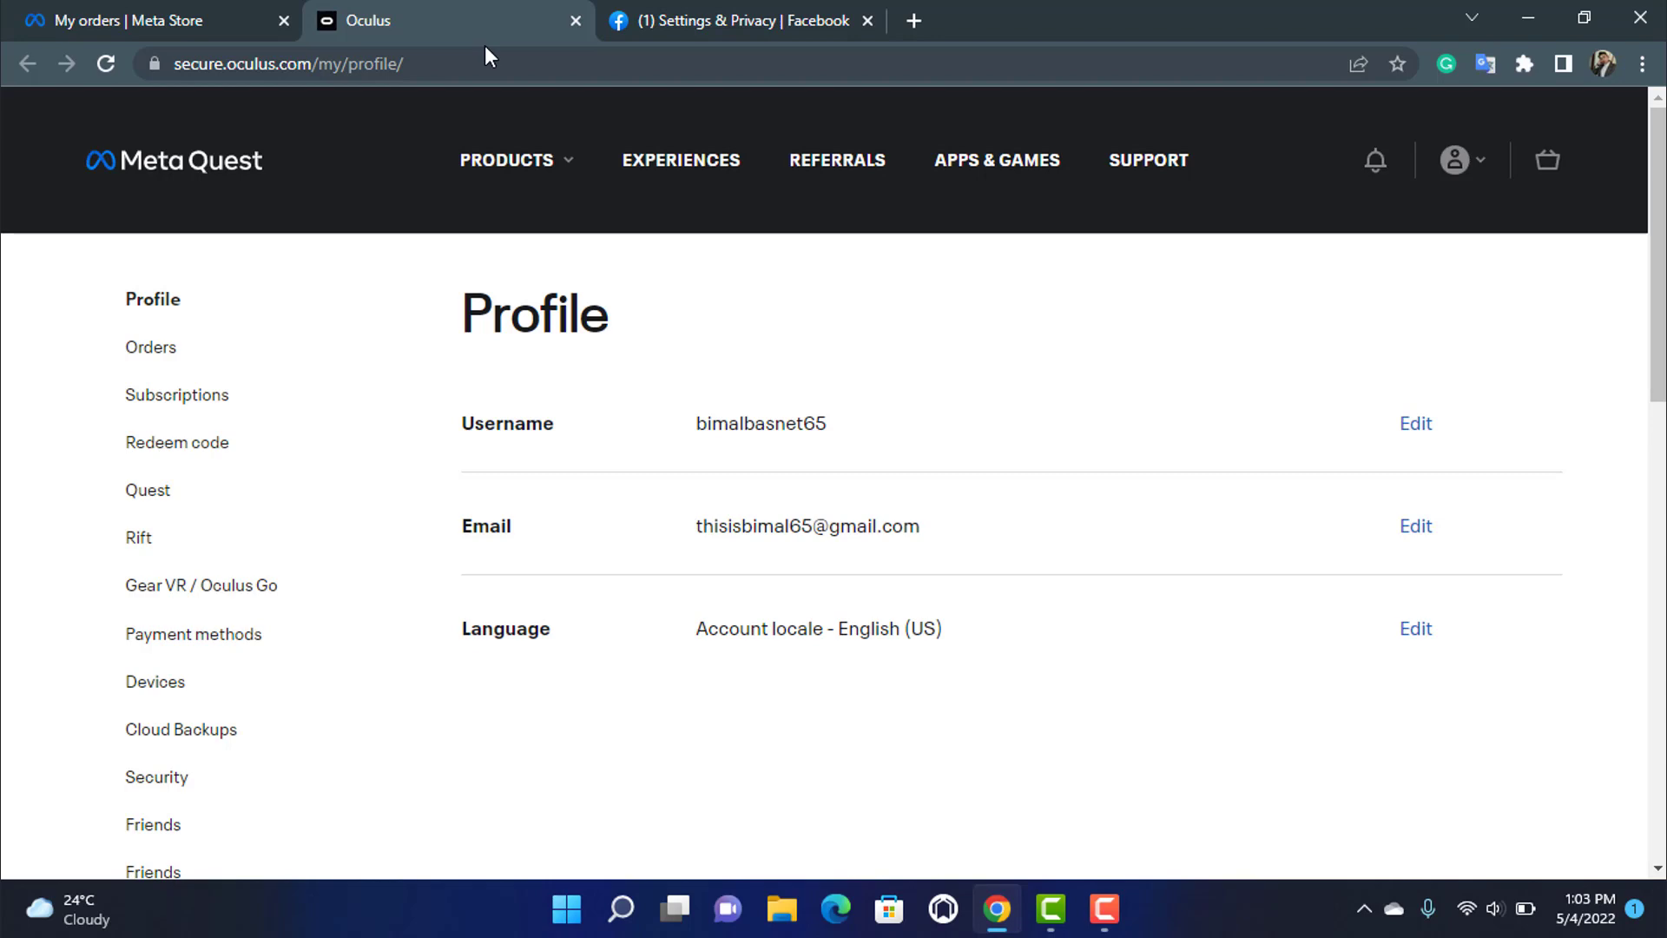
pyautogui.moveTo(470, 51)
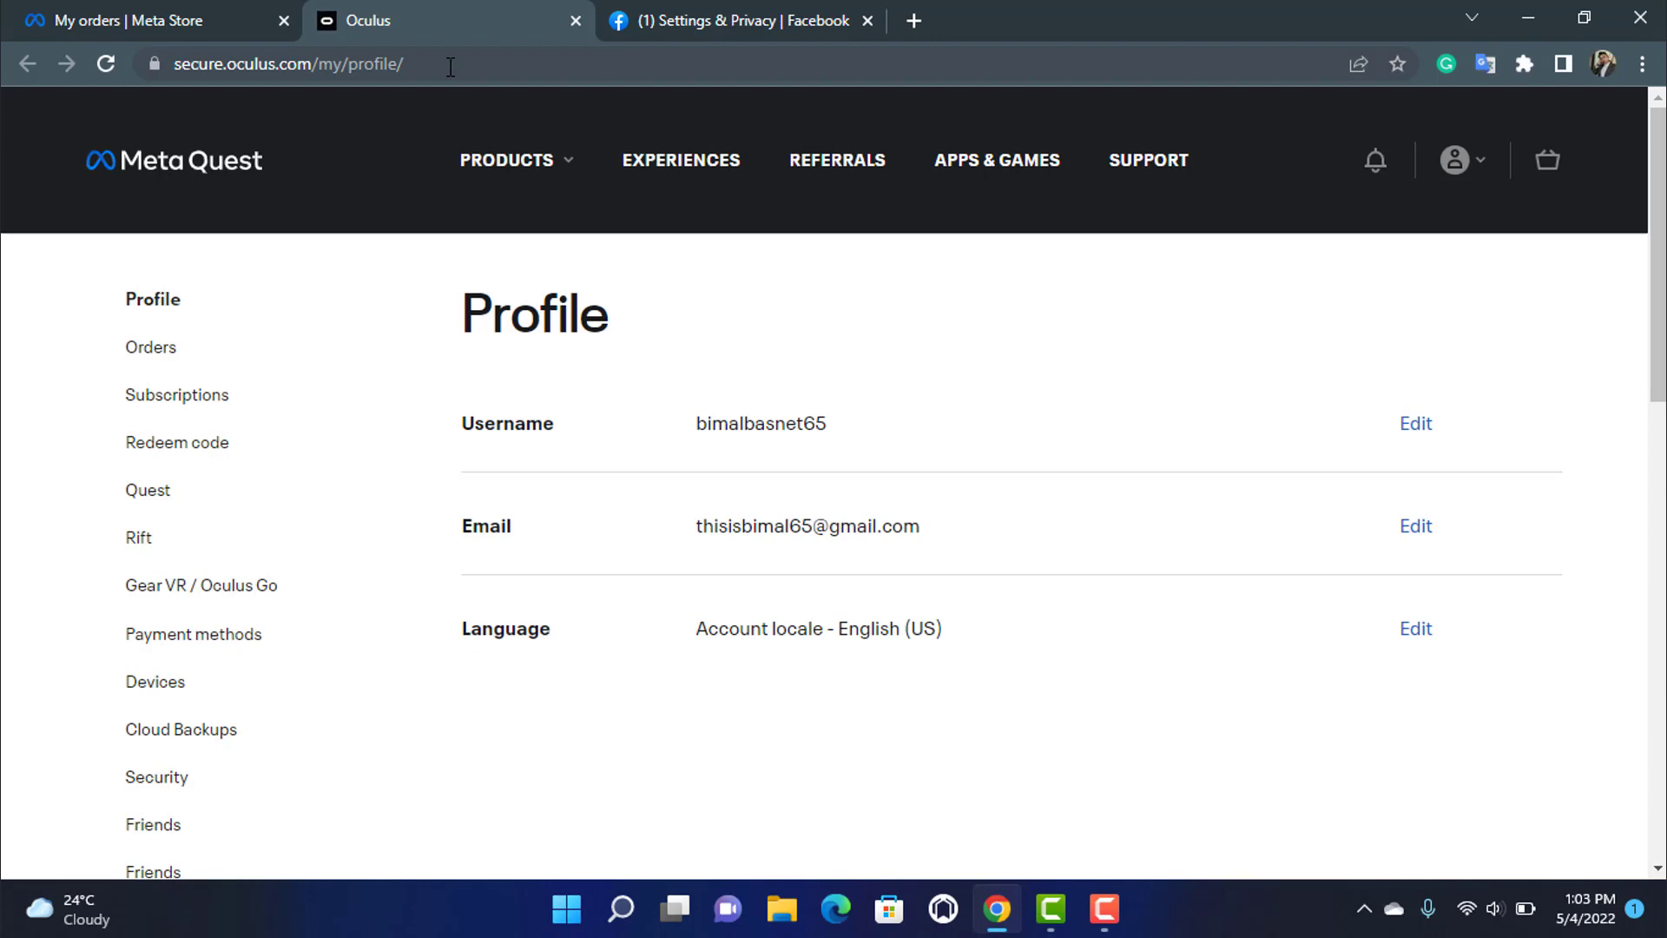
pyautogui.moveTo(471, 64)
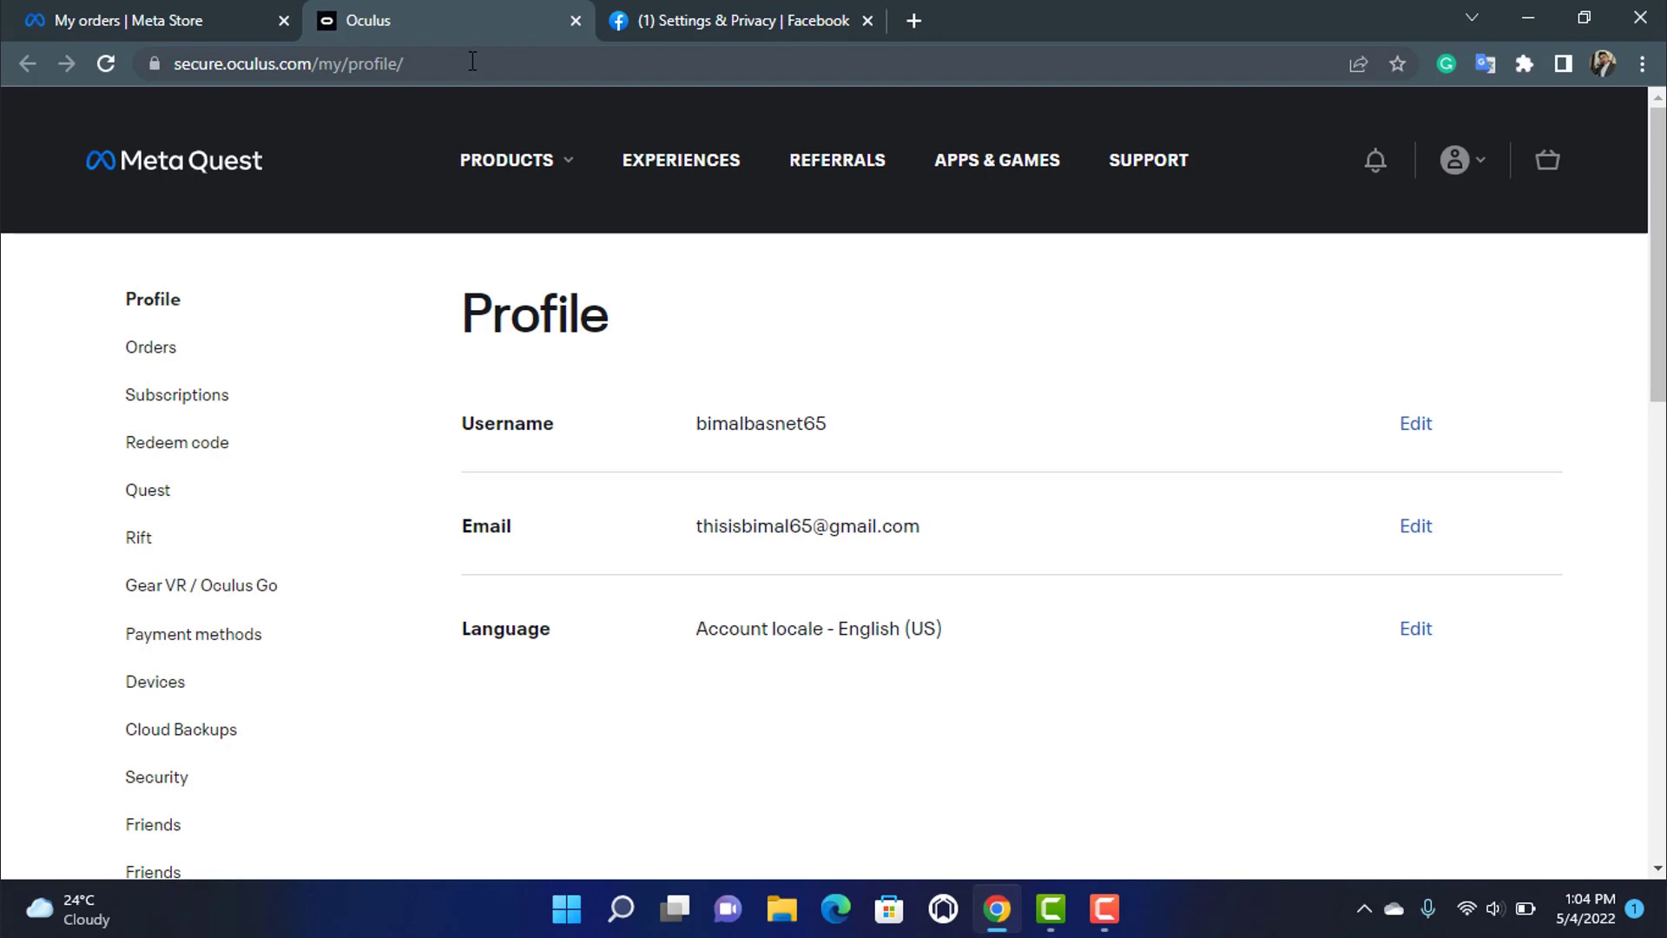
pyautogui.moveTo(480, 53)
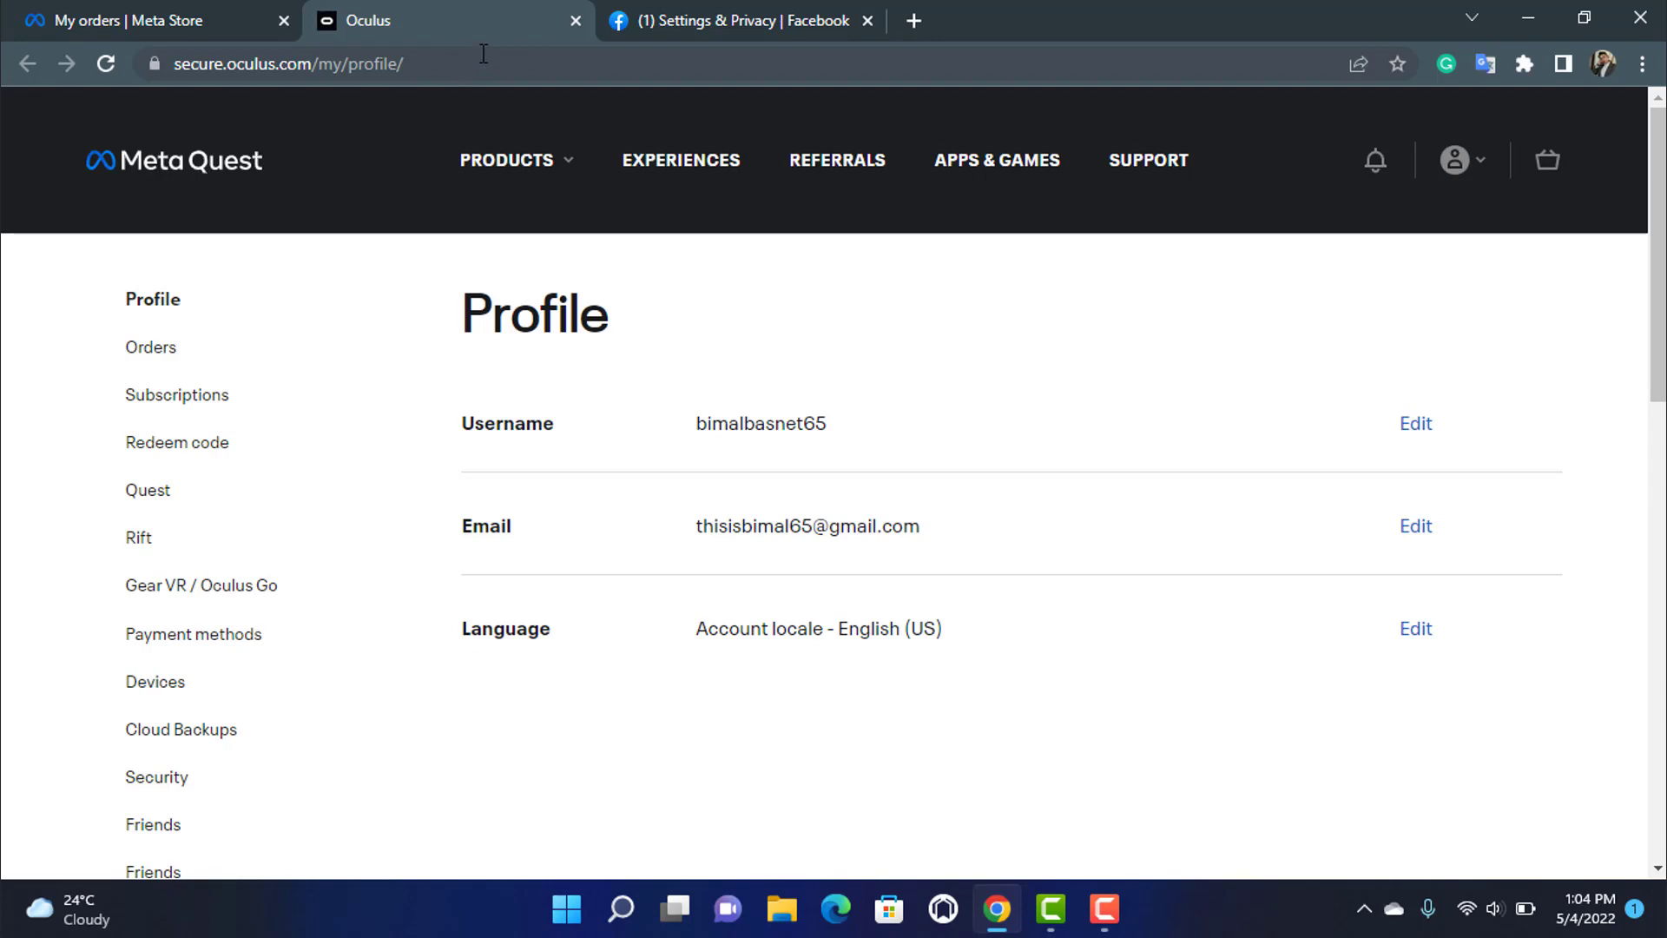